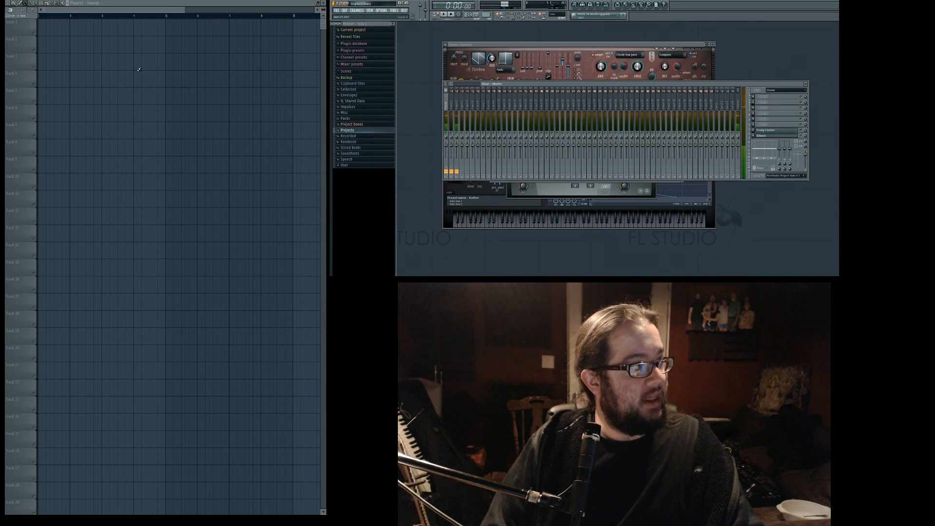
- Place Pattern 1 clips on two successive playlist tracks, one stepping down
{"action": "left_click", "coordinate": [46, 39]}
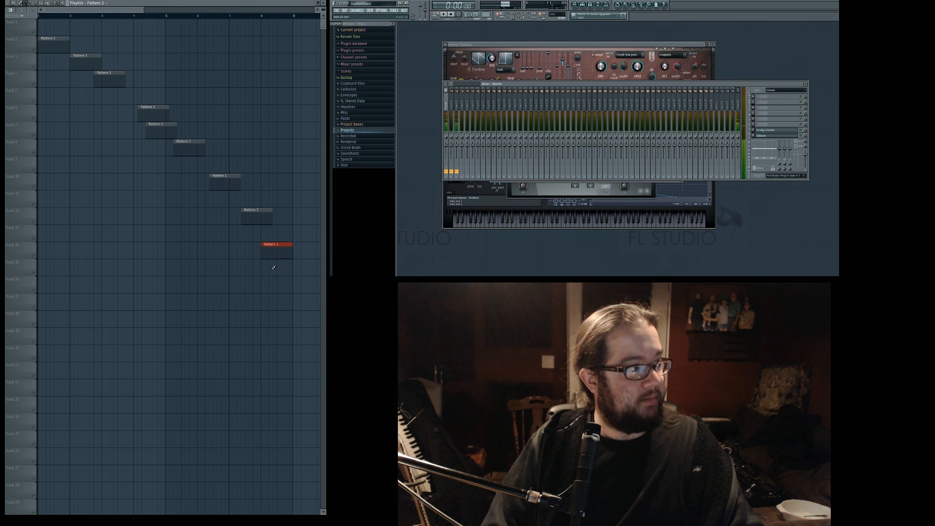
{"action": "left_click_drag", "start_coordinate": [276, 244], "coordinate": [289, 261]}
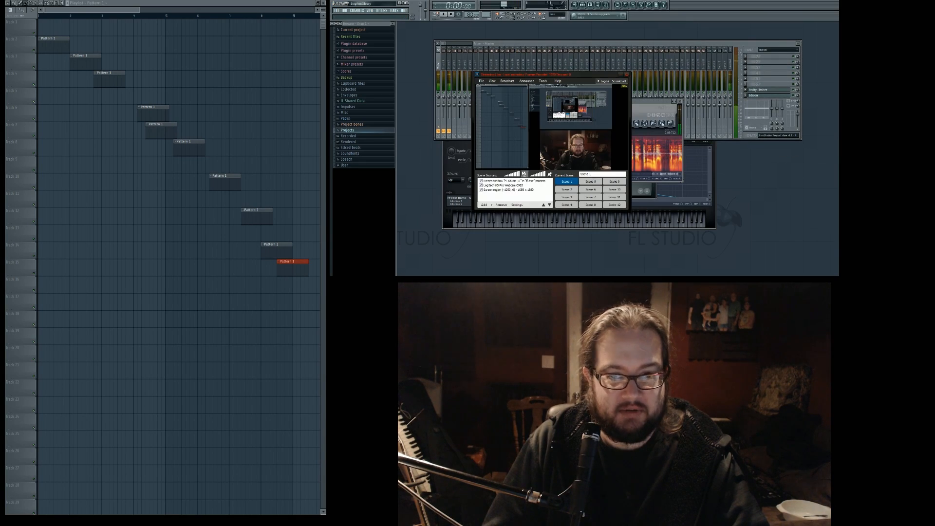
- Switch OBS to the main-monitor capture scene
{"action": "left_click", "coordinate": [434, 357]}
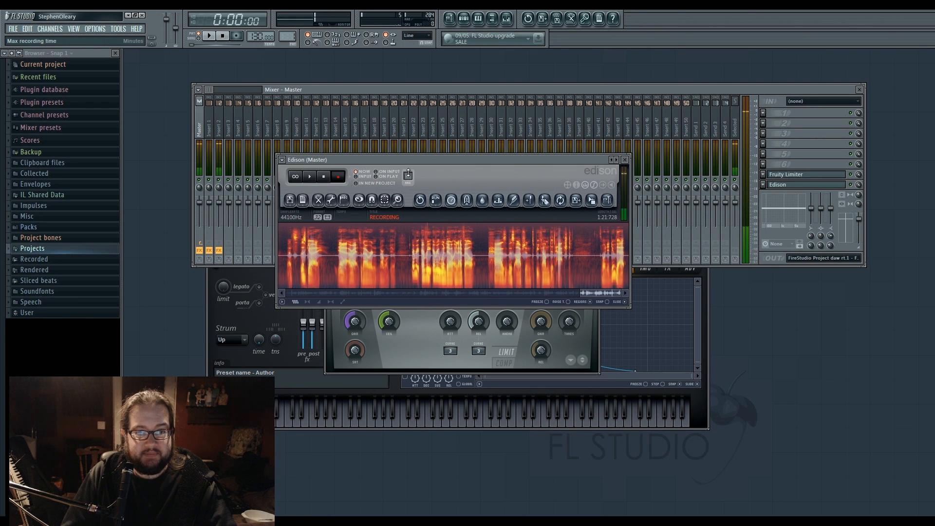
- Bring Edison to the front and drag it toward the portrait monitor
{"action": "left_click", "coordinate": [283, 159]}
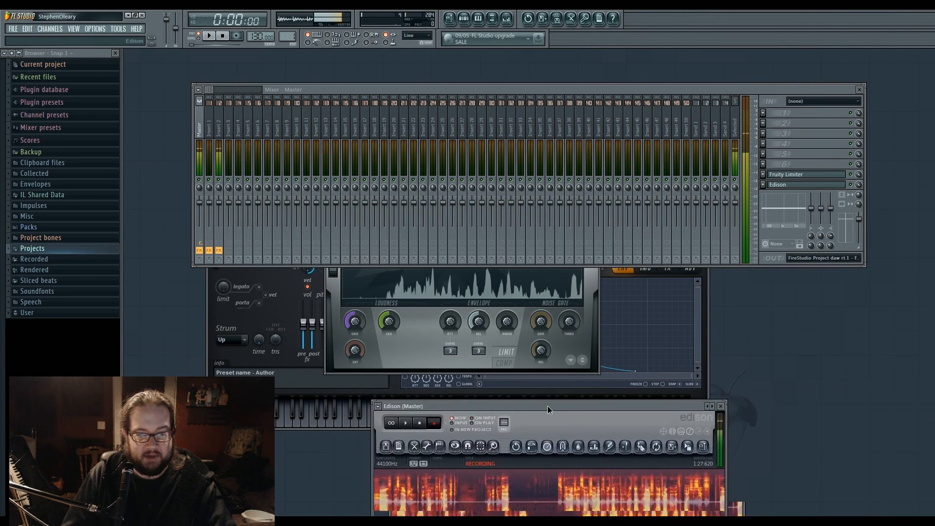
{"action": "left_click_drag", "start_coordinate": [403, 405], "coordinate": [399, 124]}
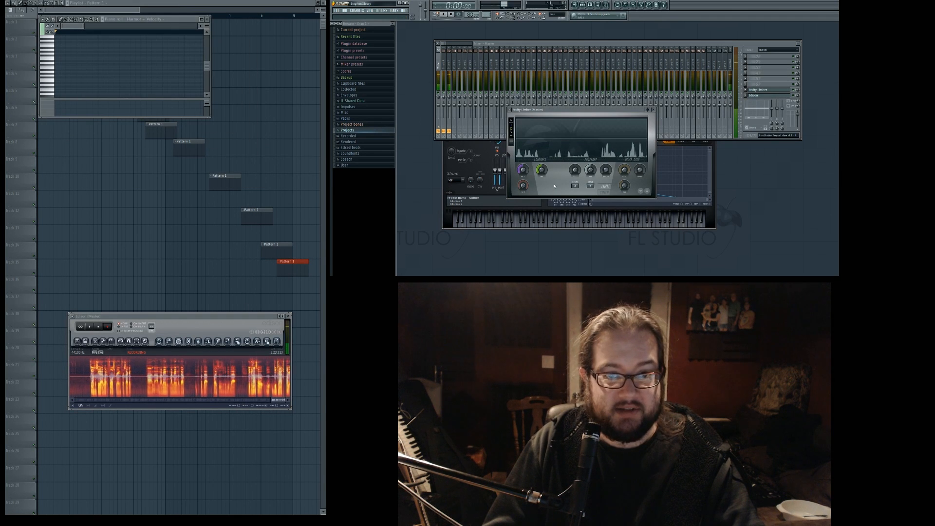
- Bring Fruity Limiter forward and drag it onto the portrait monitor
{"action": "left_click", "coordinate": [519, 115]}
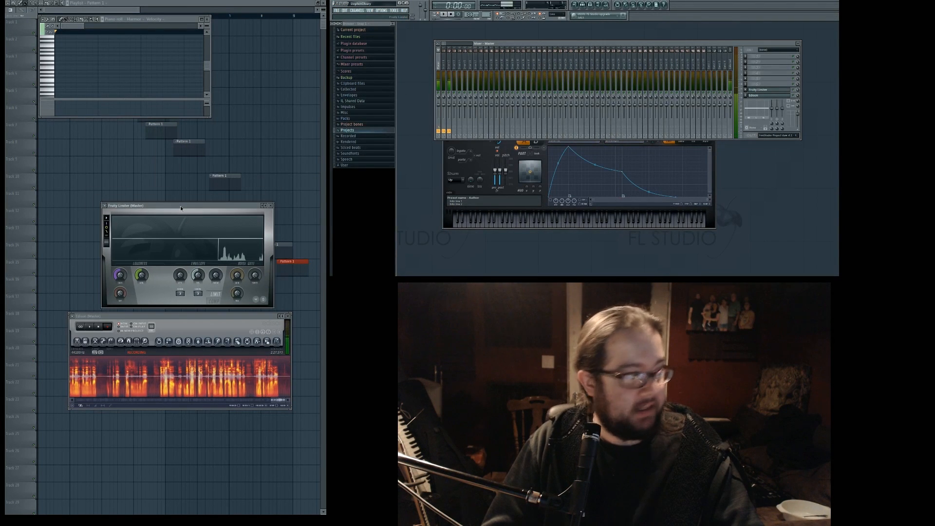
{"action": "left_click_drag", "start_coordinate": [129, 205], "coordinate": [181, 60]}
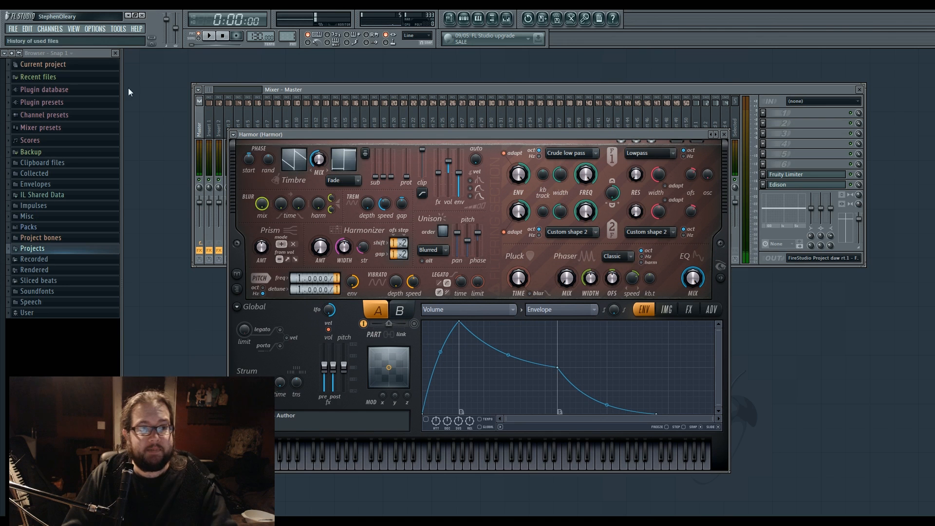
- Reposition the Harmor and mixer windows on the main monitor
{"action": "left_click", "coordinate": [251, 134]}
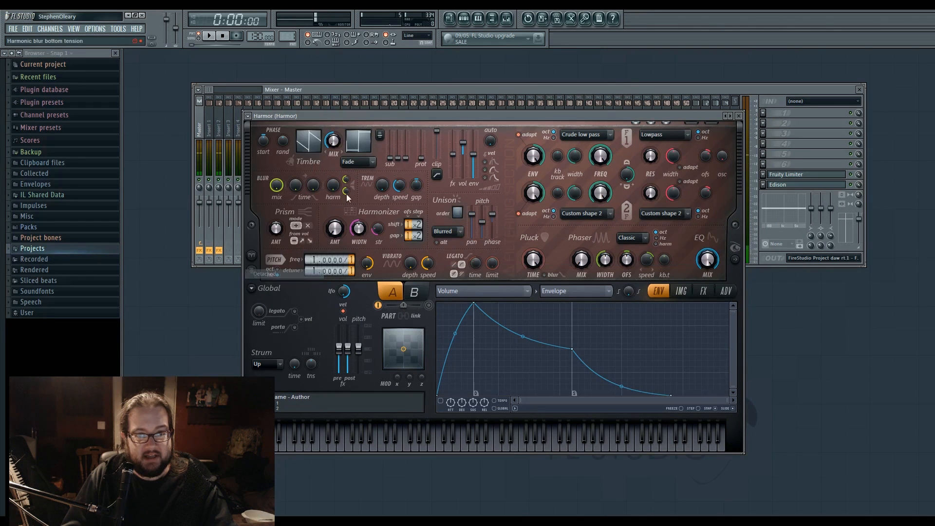
{"action": "left_click", "coordinate": [739, 116]}
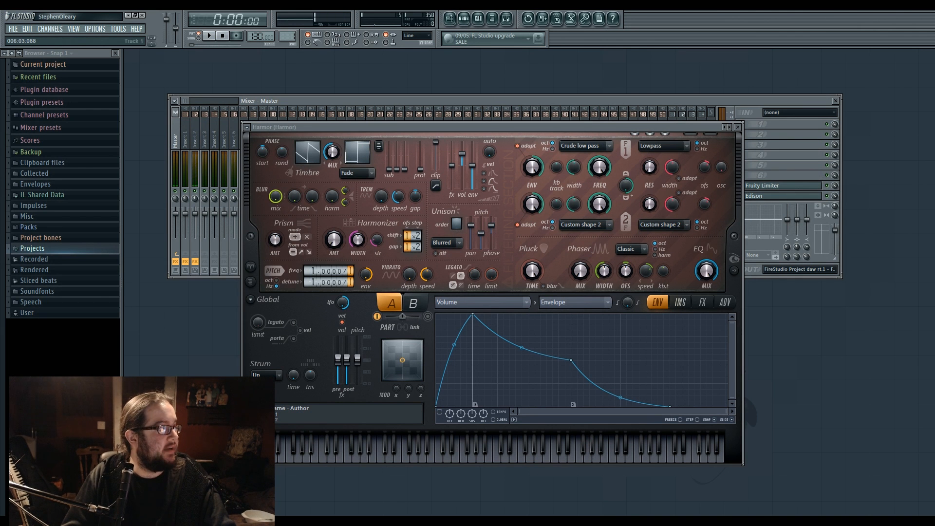
- Open the playlist and maximize it over the main screen
{"action": "left_click", "coordinate": [335, 288]}
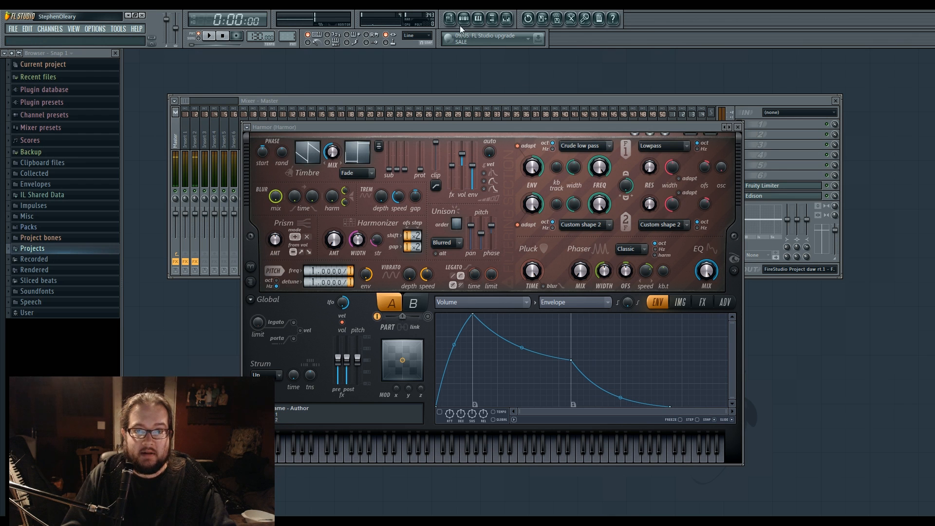
{"action": "left_click", "coordinate": [462, 18]}
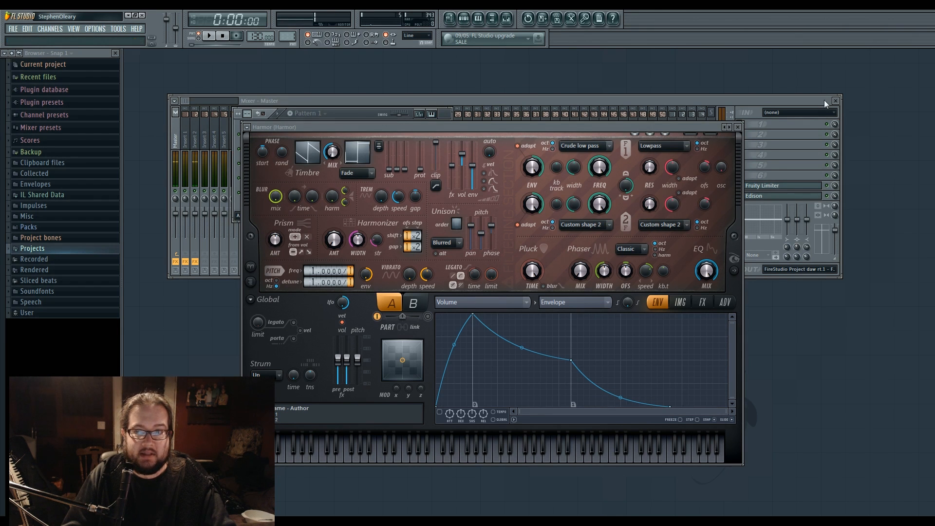
{"action": "left_click", "coordinate": [835, 101]}
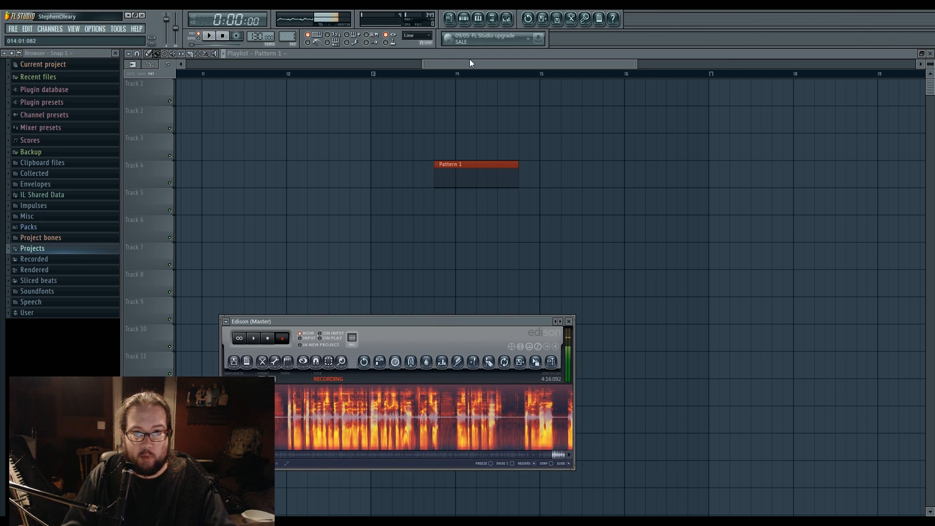
- Clear the playlist and move Fruity Limiter right, over Edison
{"action": "left_click", "coordinate": [568, 321]}
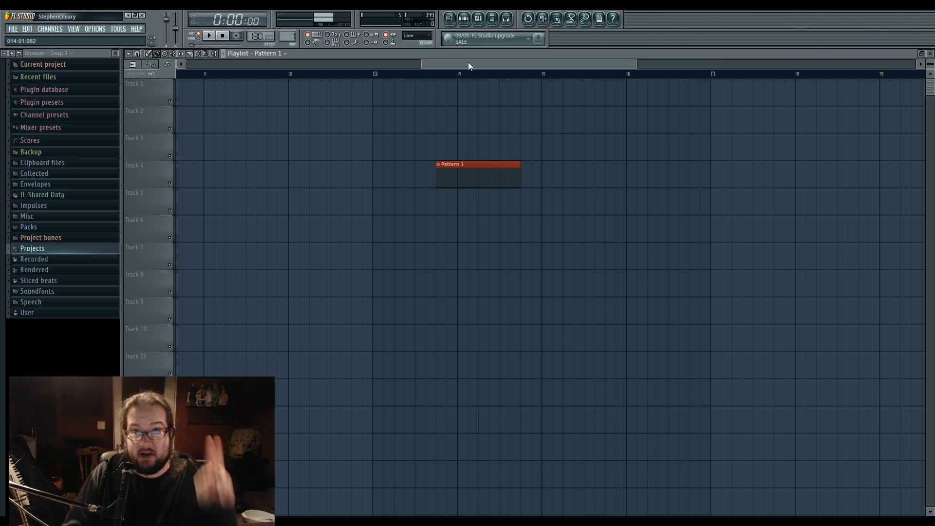
{"action": "mouse_move", "coordinate": [481, 70]}
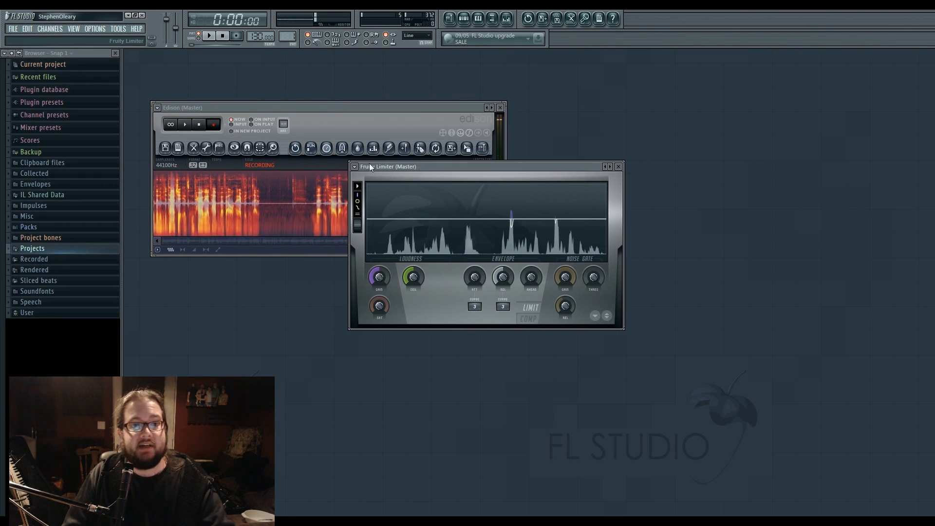
{"action": "left_click_drag", "start_coordinate": [388, 166], "coordinate": [426, 168]}
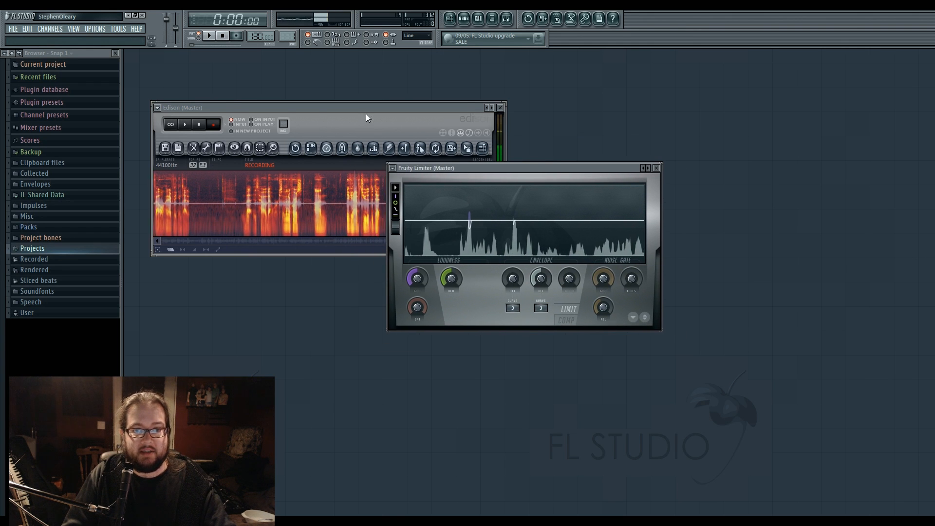